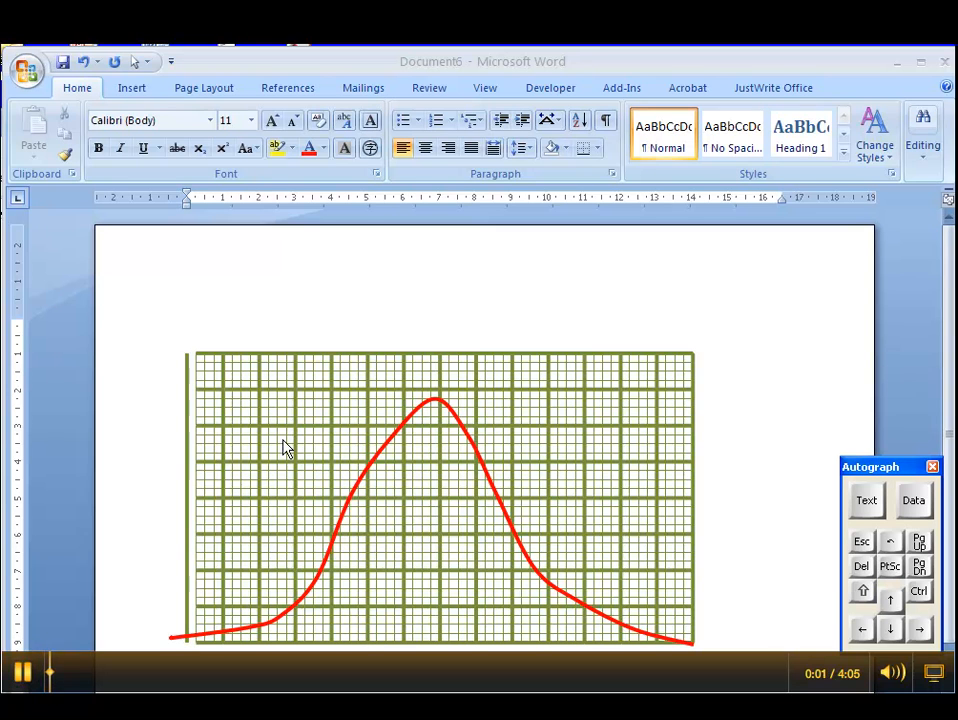
mouse_move(368, 388)
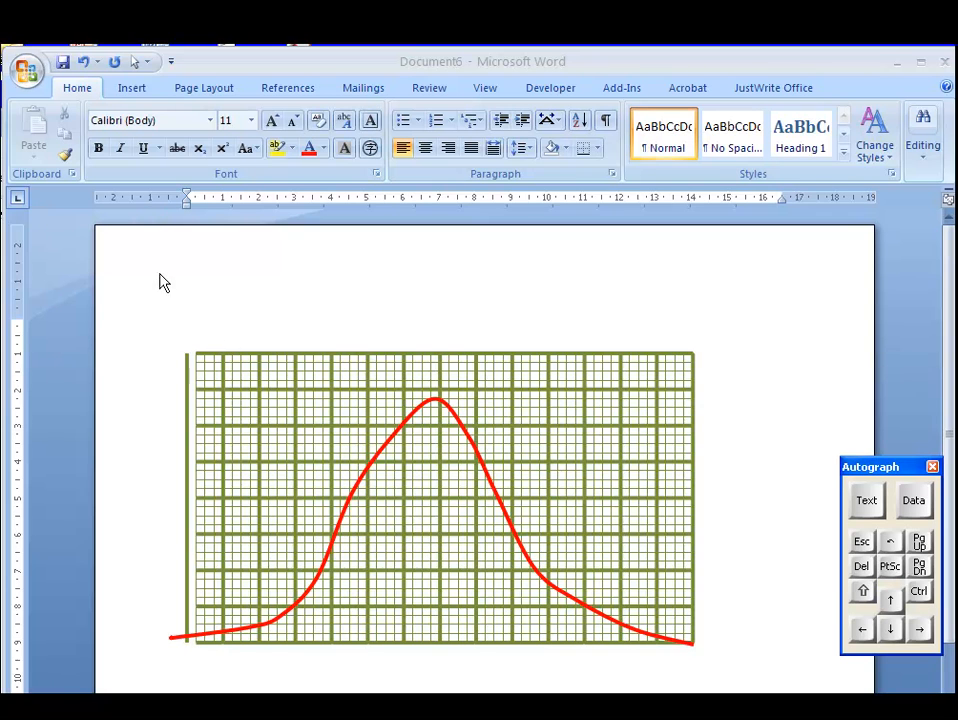
- Delete the existing graph paper drawing and its red curve, leaving the page blank
click(138, 62)
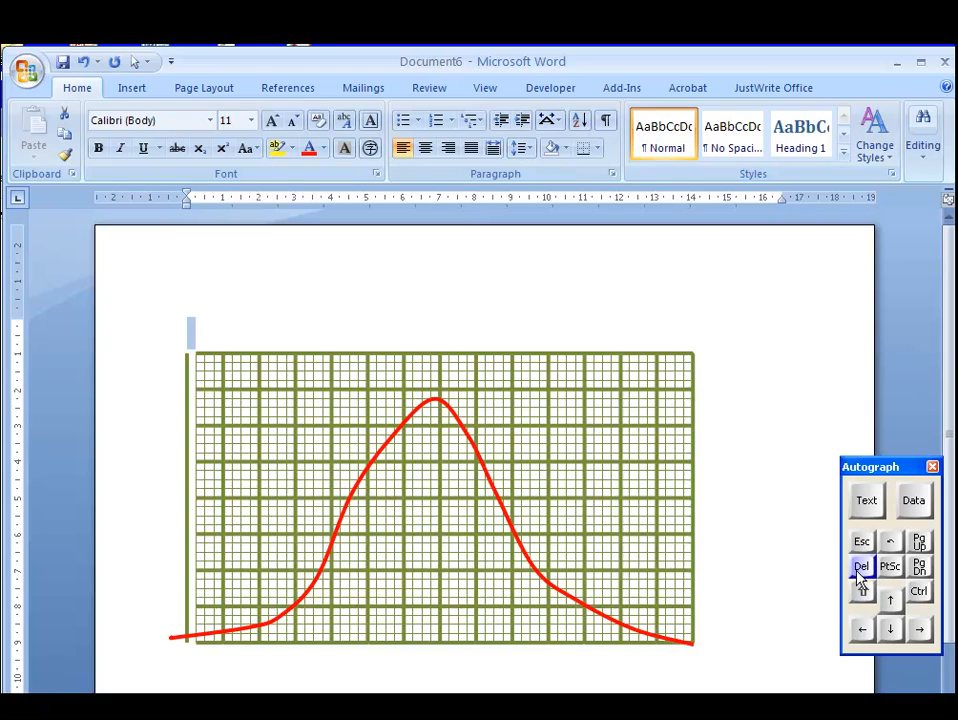
click(862, 566)
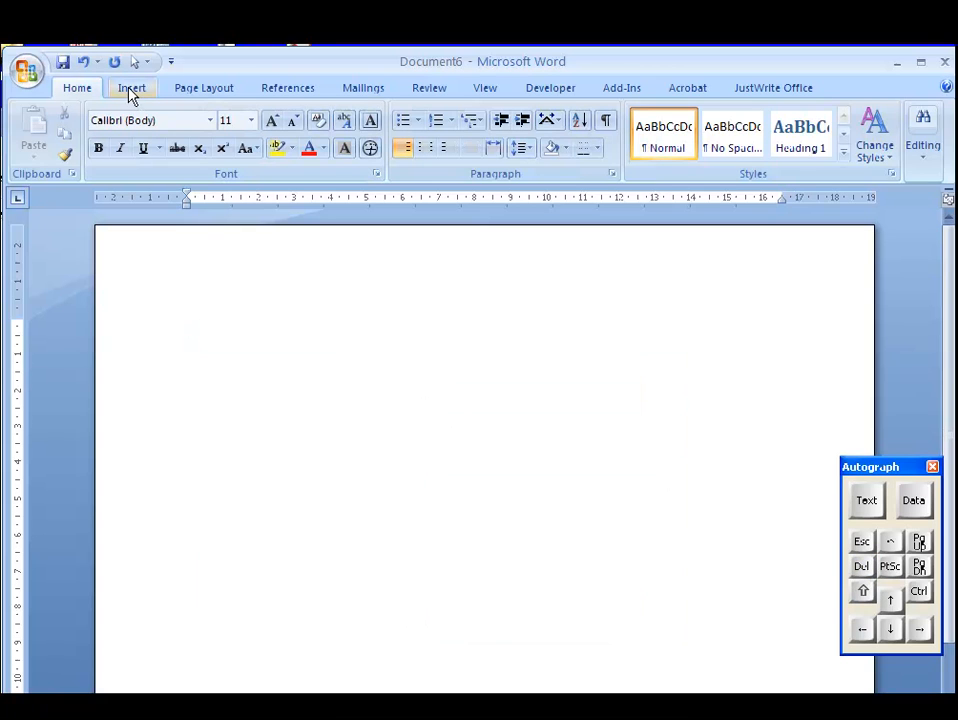
- Draw a first line shape from the Insert shapes gallery, then discard the crooked attempt
click(132, 88)
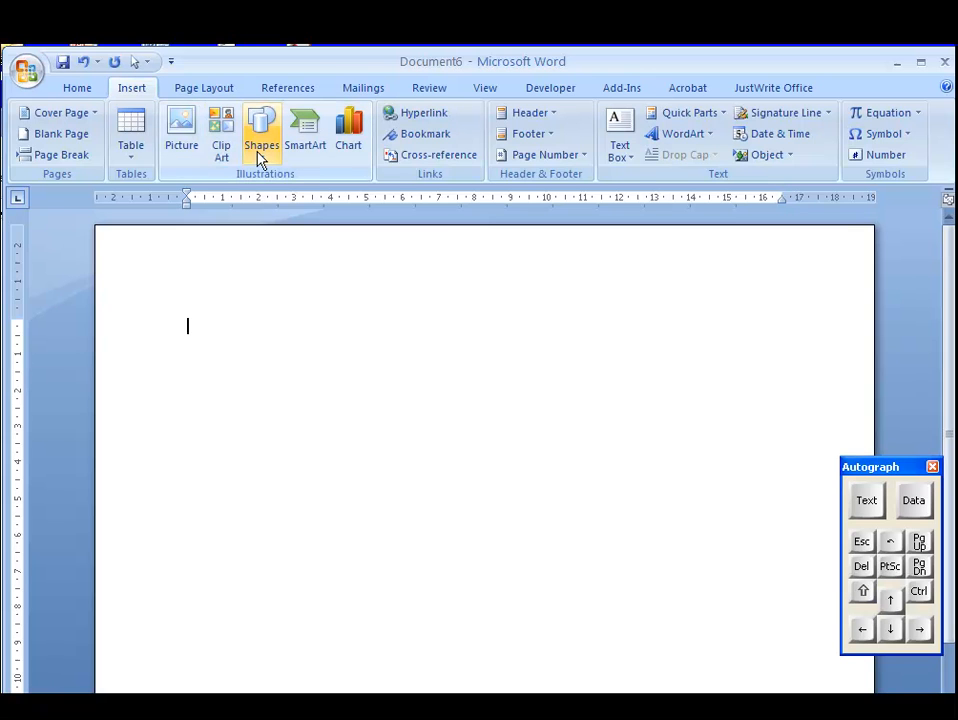
click(260, 130)
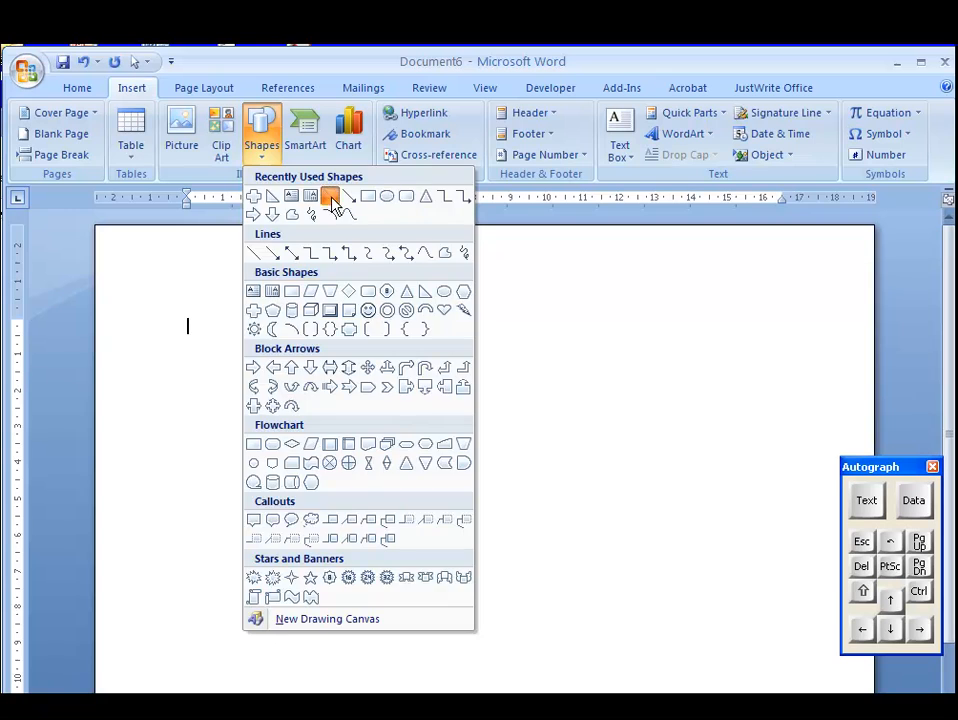
click(332, 196)
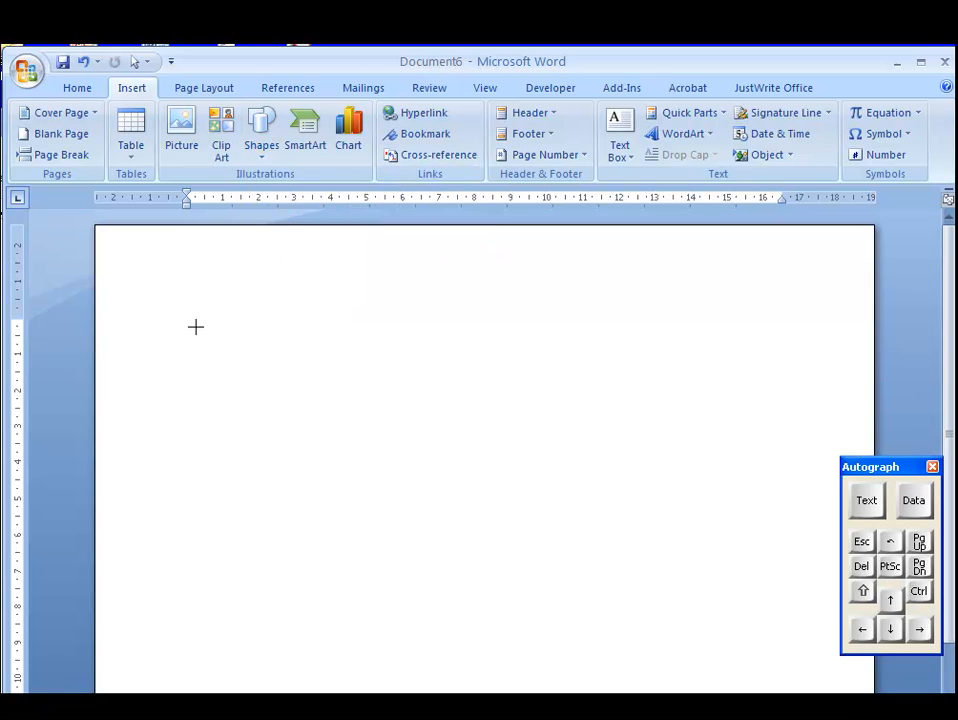
drag(188, 328, 394, 442)
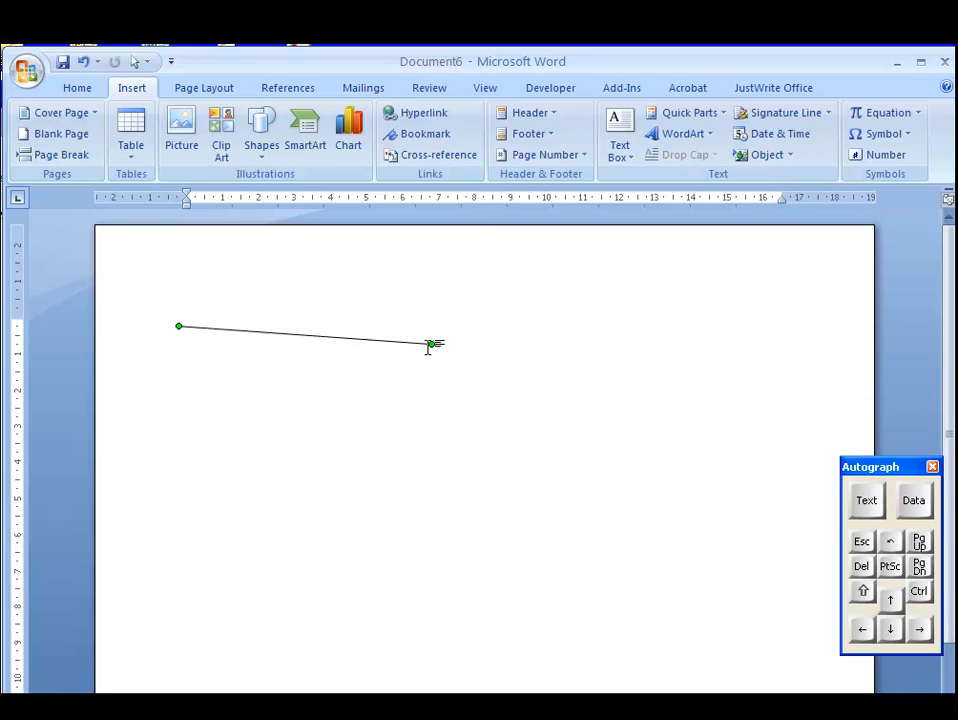
click(76, 88)
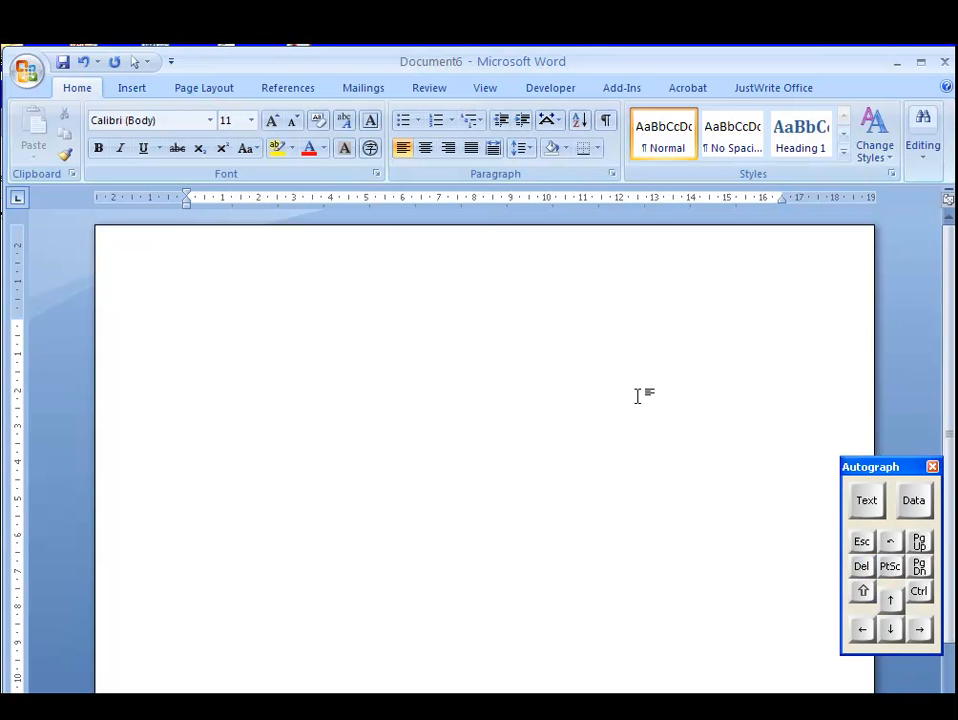
- Redraw a perfectly horizontal line near the page top and shorten it slightly
click(132, 88)
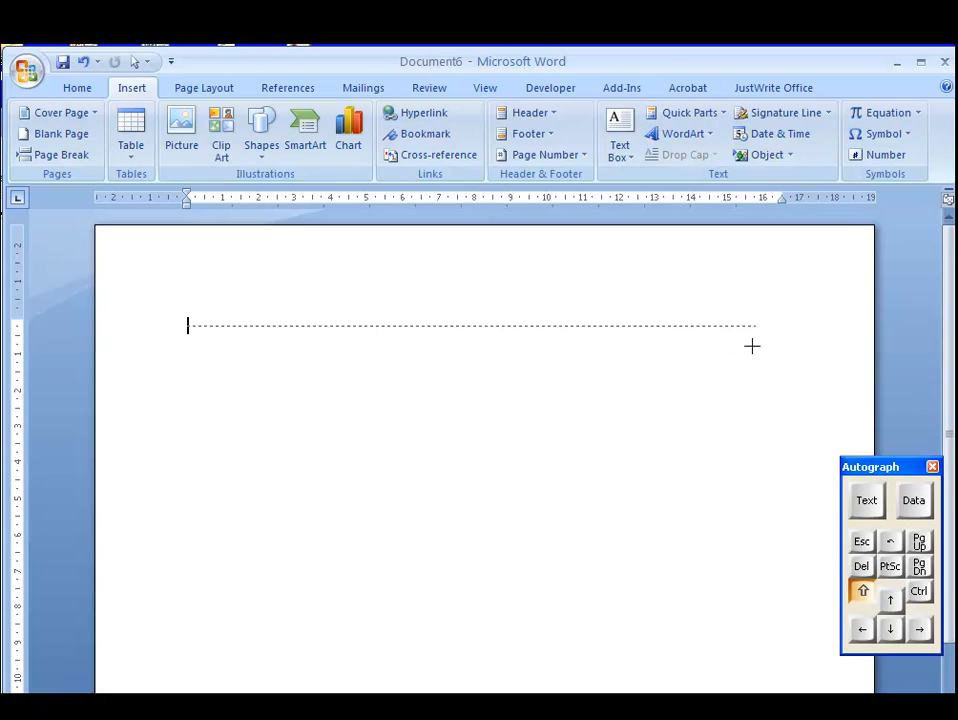
drag(188, 326, 456, 400)
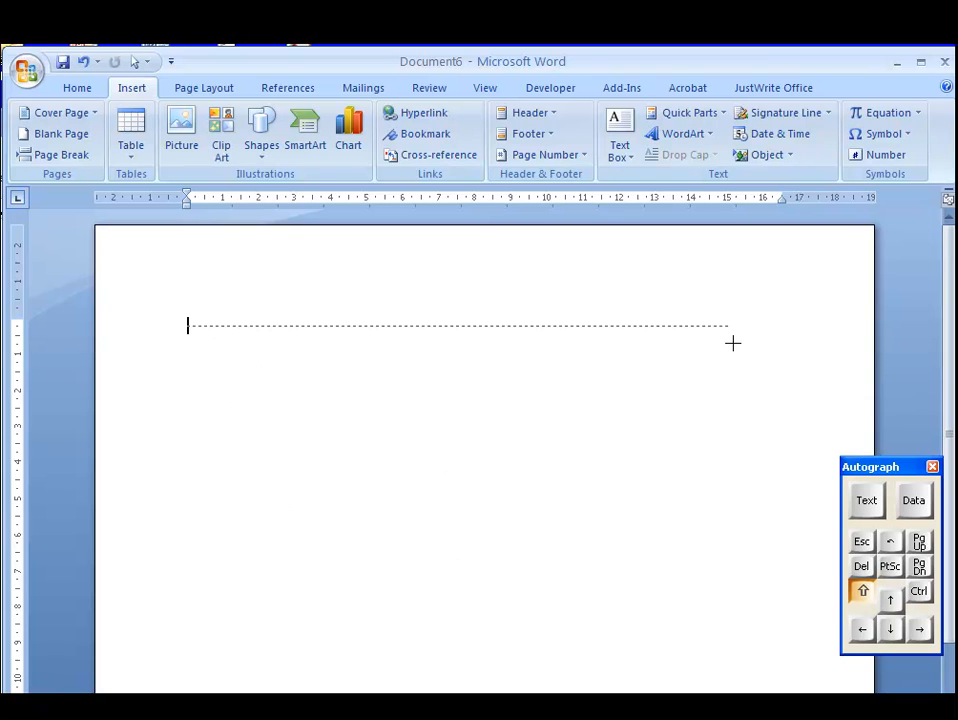
drag(186, 326, 730, 326)
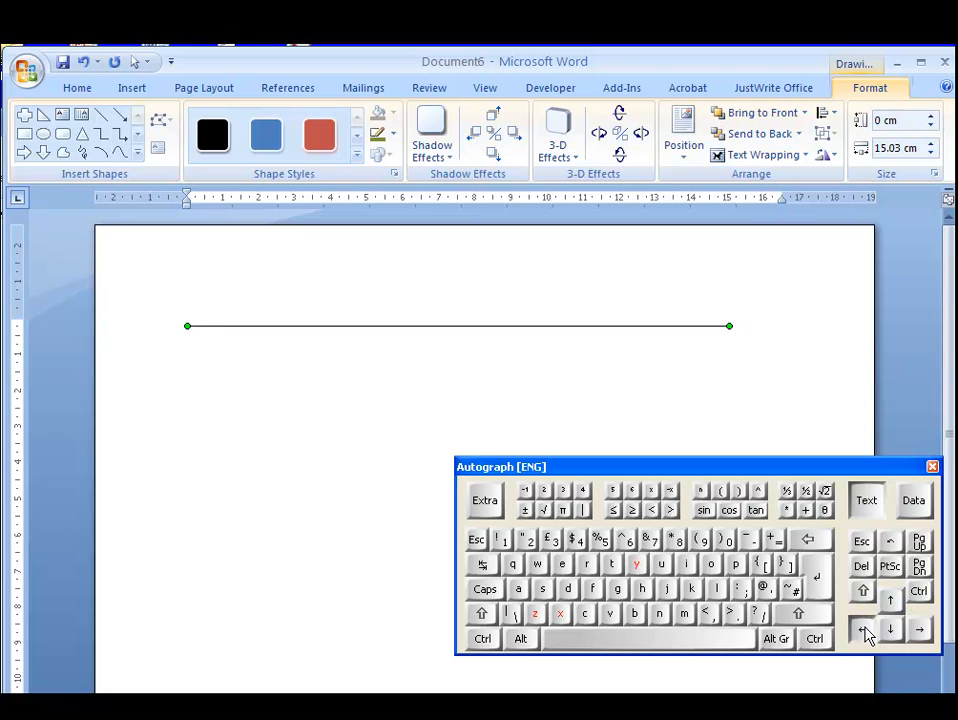
- Duplicate the horizontal line just below itself and review the Drawing Grid spacing settings
click(888, 628)
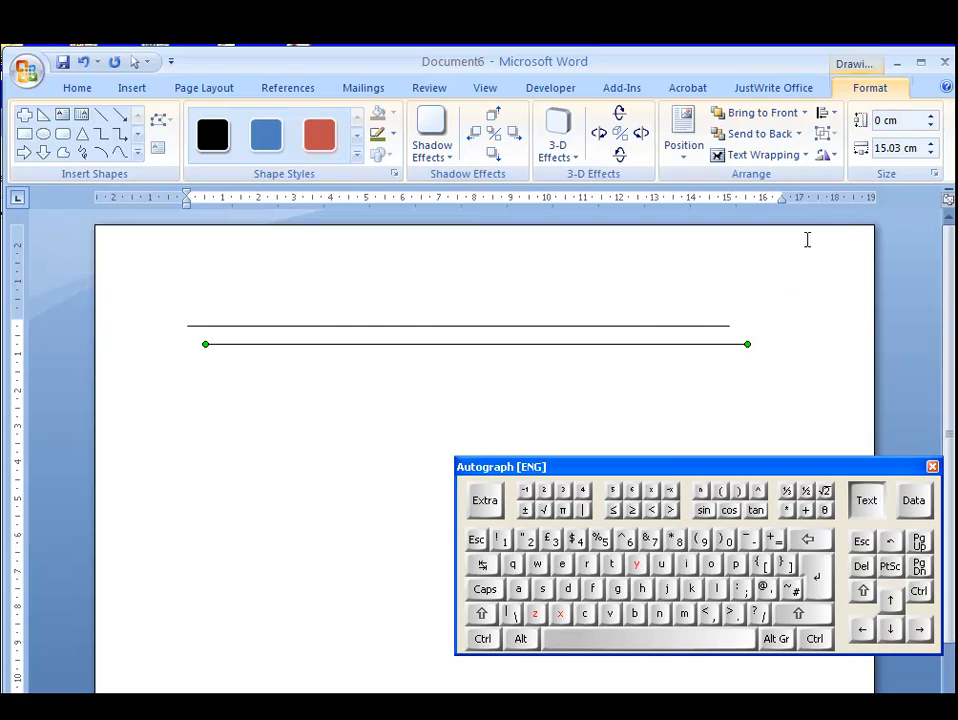
mouse_move(824, 112)
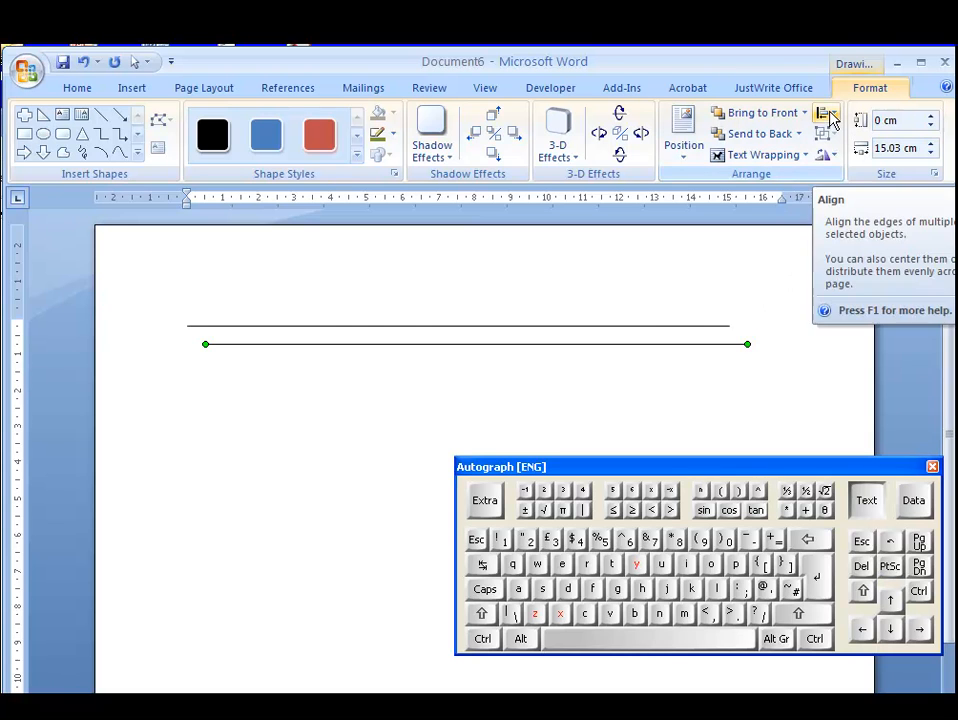
click(826, 112)
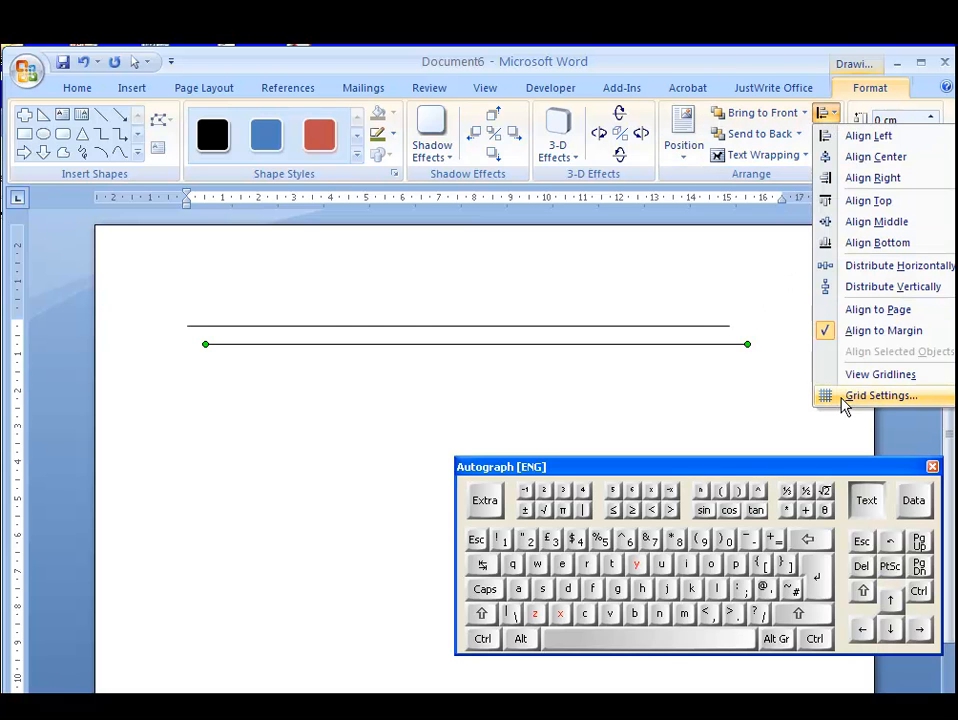
click(880, 396)
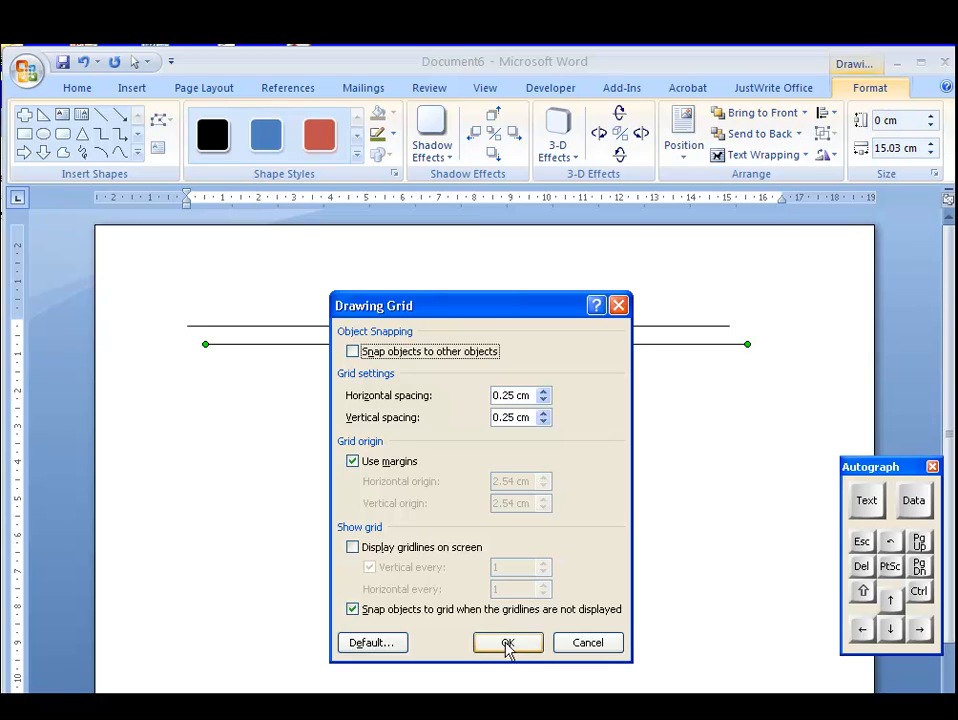
click(508, 642)
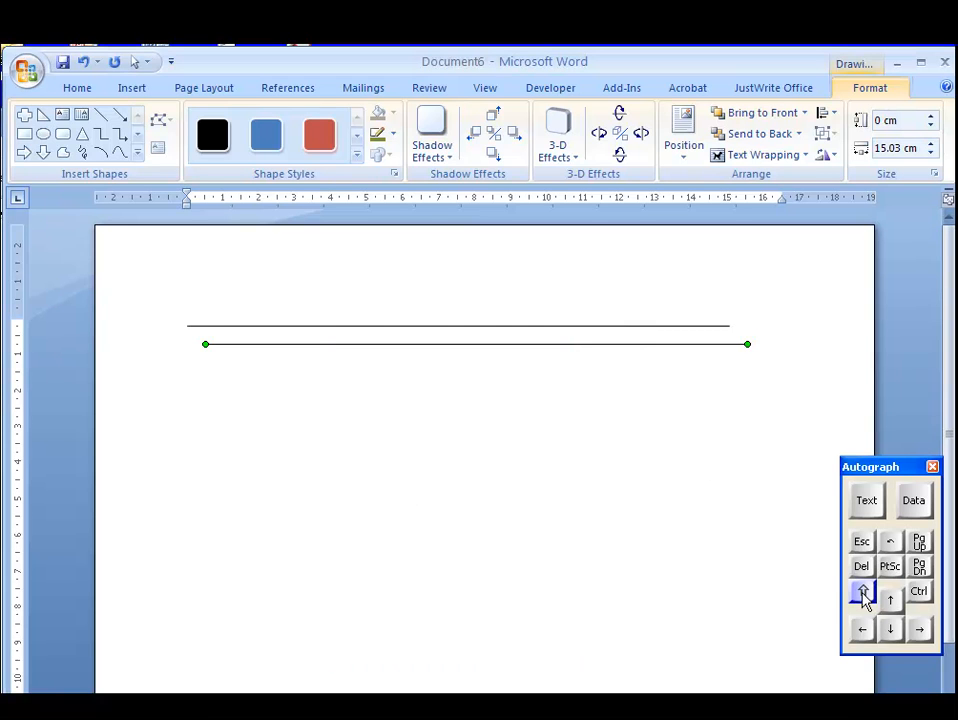
- Close the grid settings and repeat the duplicate until a full stack of evenly spaced horizontal lines fills the page
click(862, 592)
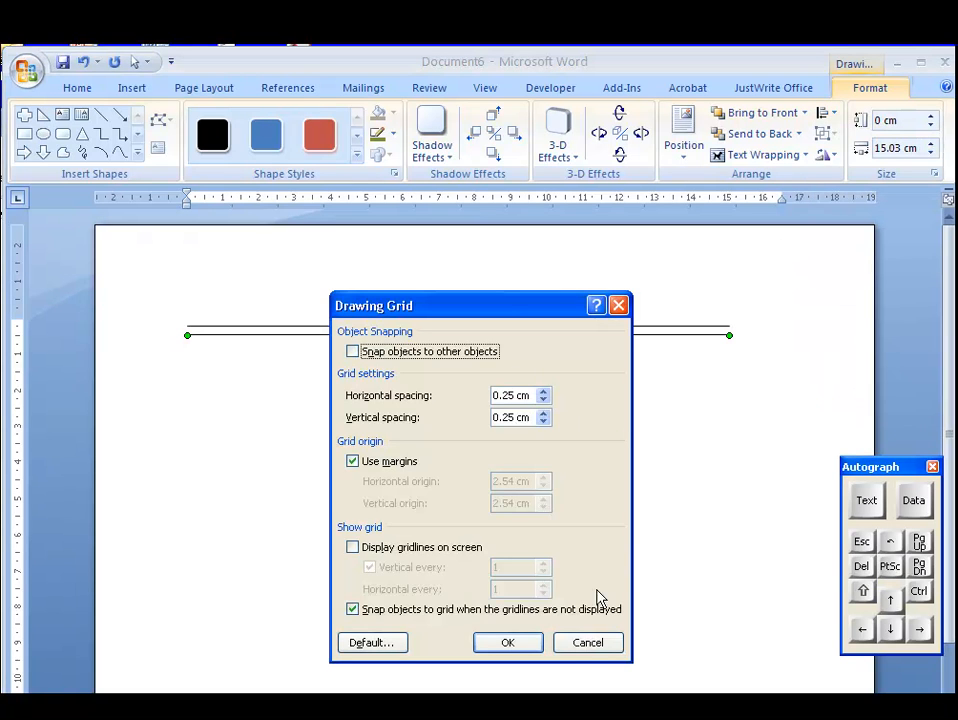
click(508, 642)
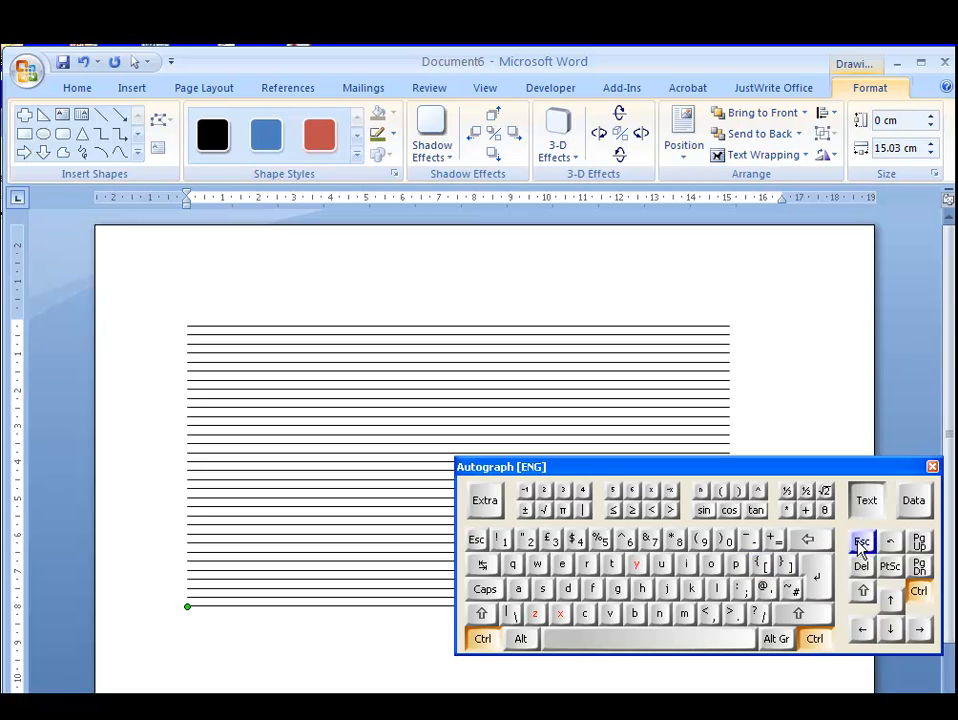
click(860, 542)
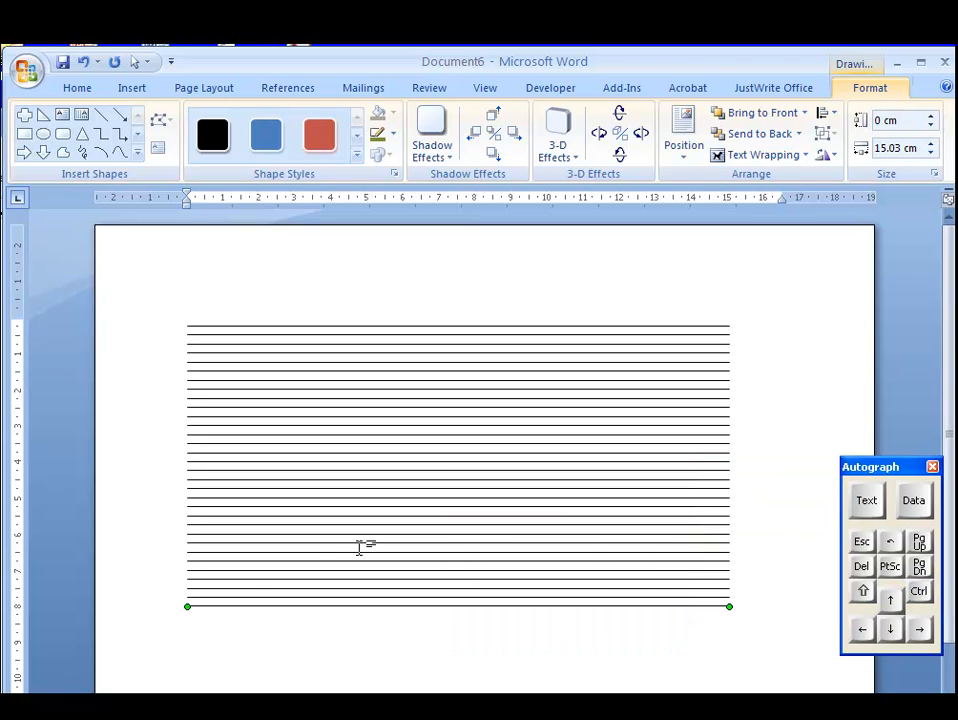
mouse_move(458, 210)
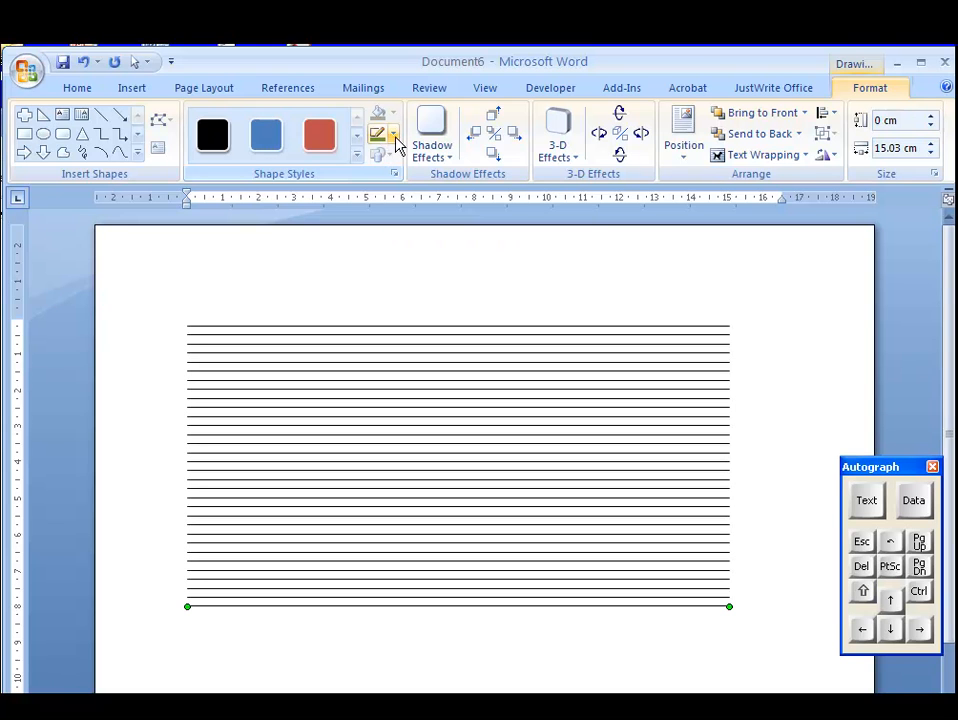
- Give the centimetre lines a heavier Shape Outline weight than the other horizontal lines
click(392, 136)
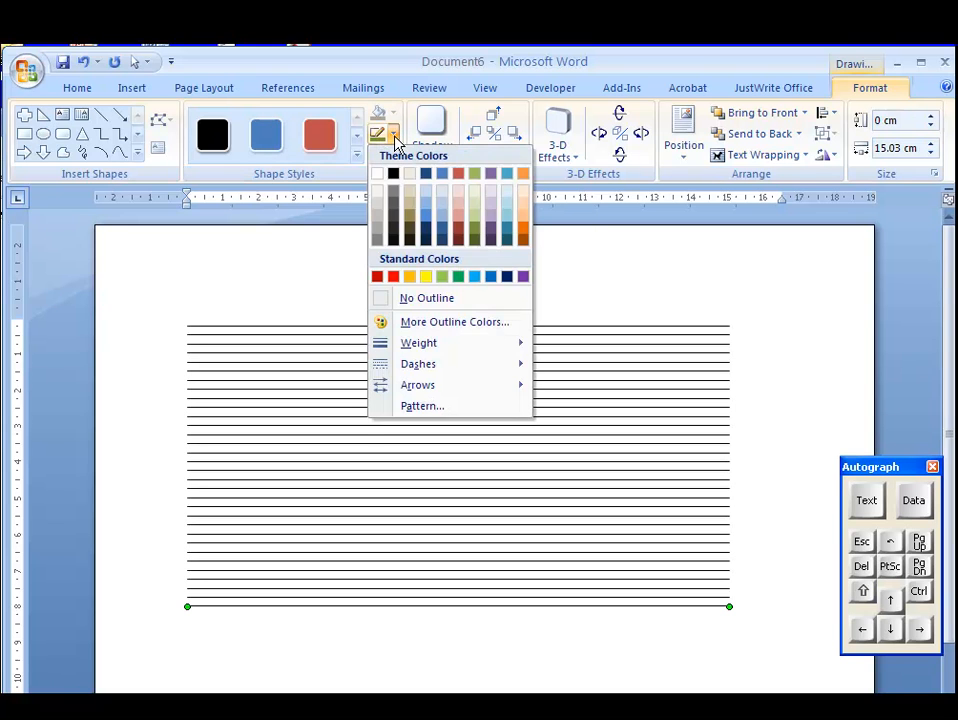
mouse_move(420, 342)
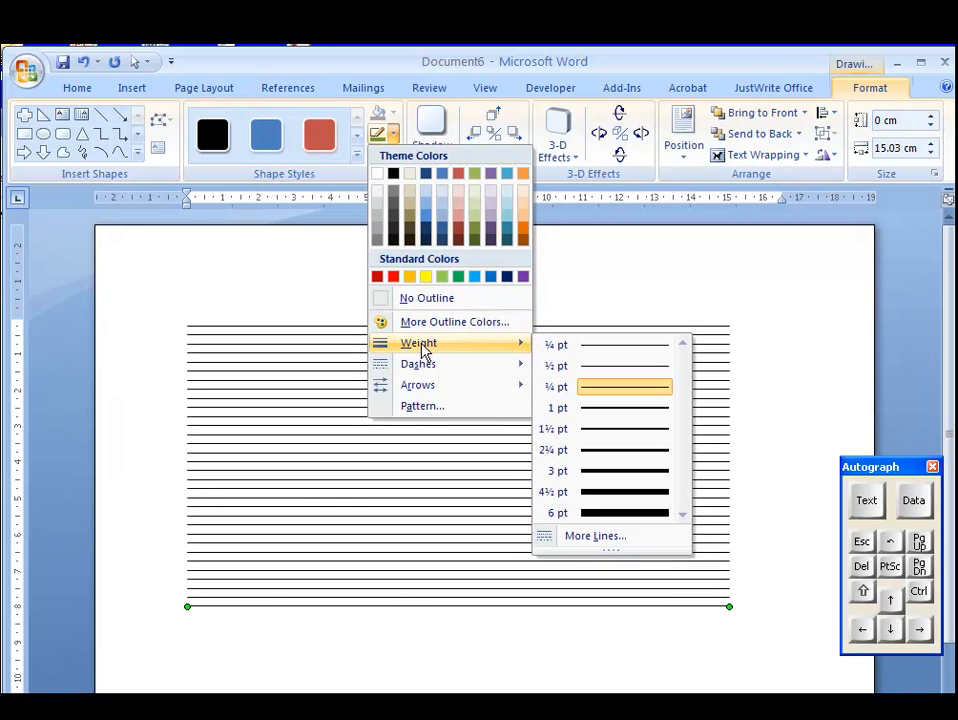
mouse_move(584, 428)
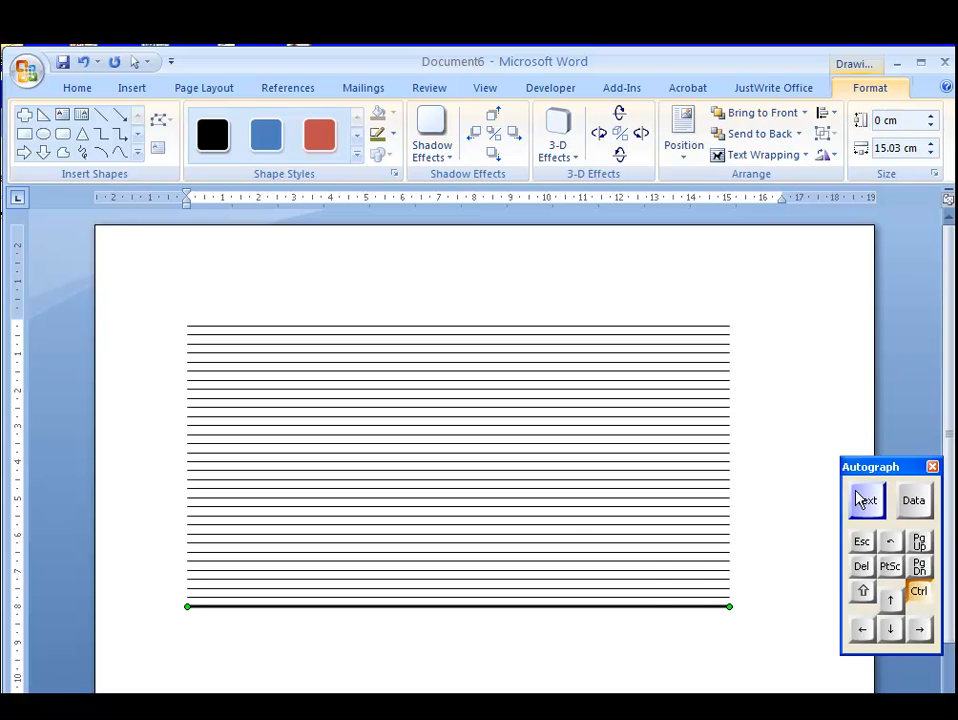
click(864, 500)
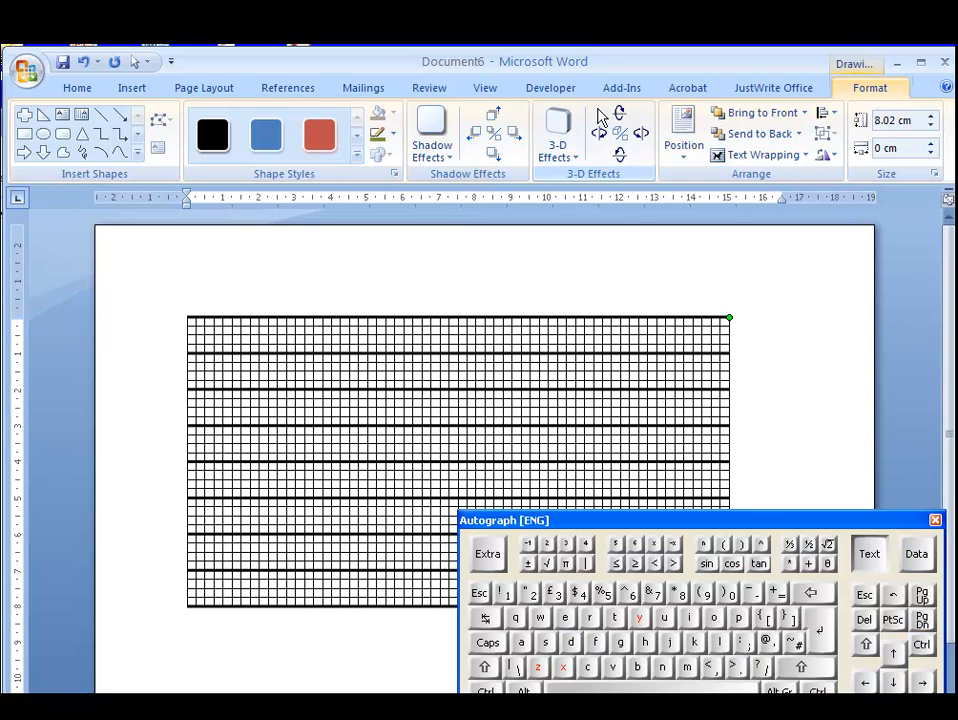
- Thicken the vertical centimetre lines via Shape Outline weight, completing the square grid
click(378, 132)
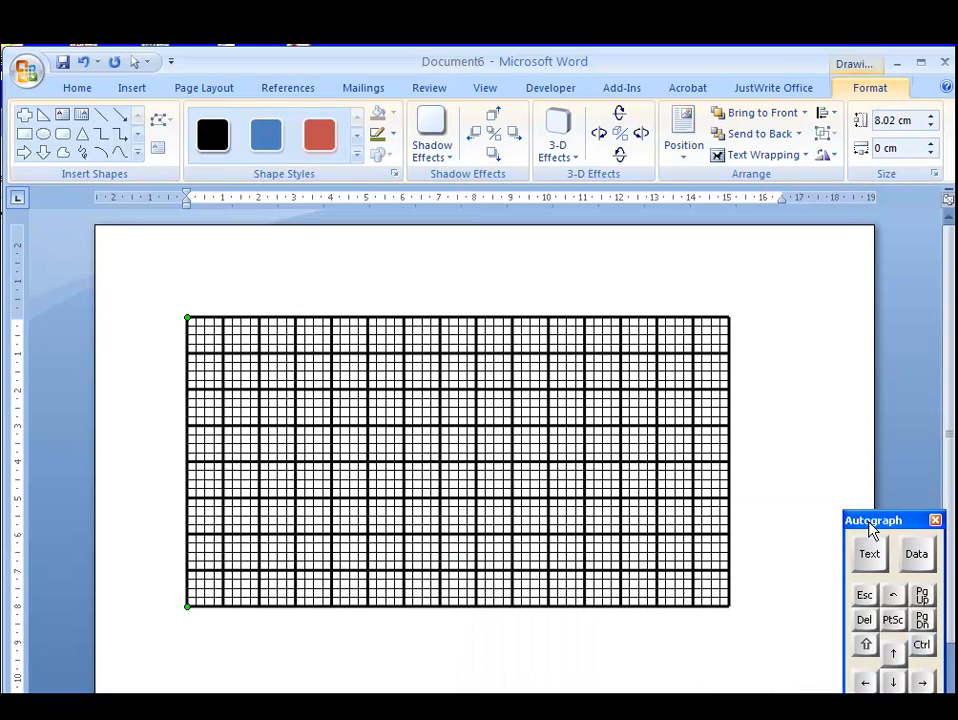
drag(872, 520, 834, 380)
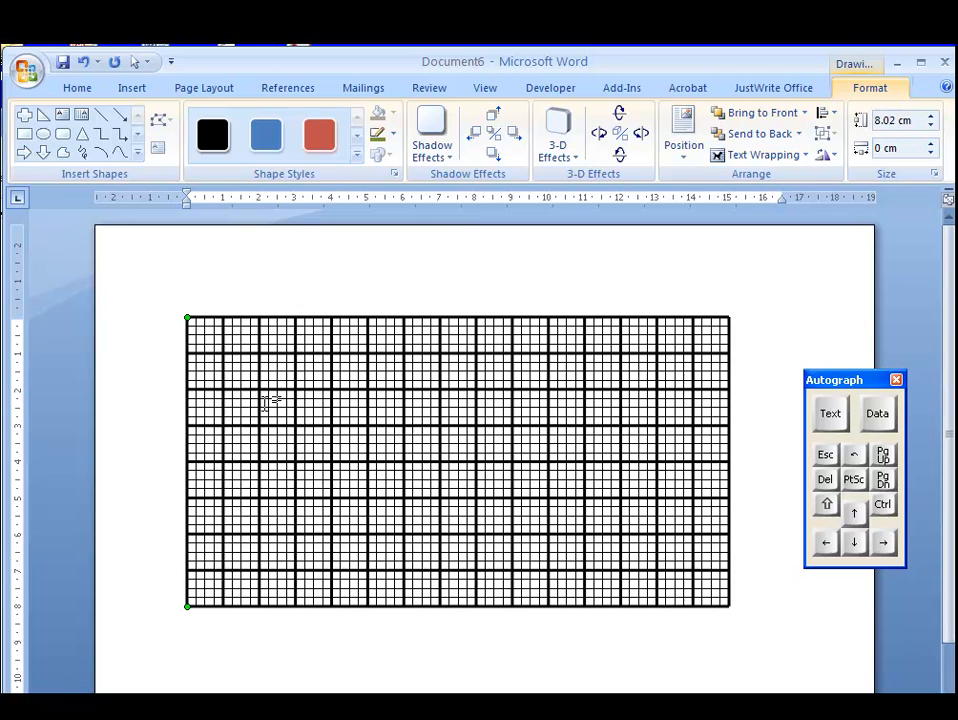
- Select every grid line and set its Shape Outline colour to olive green
click(138, 62)
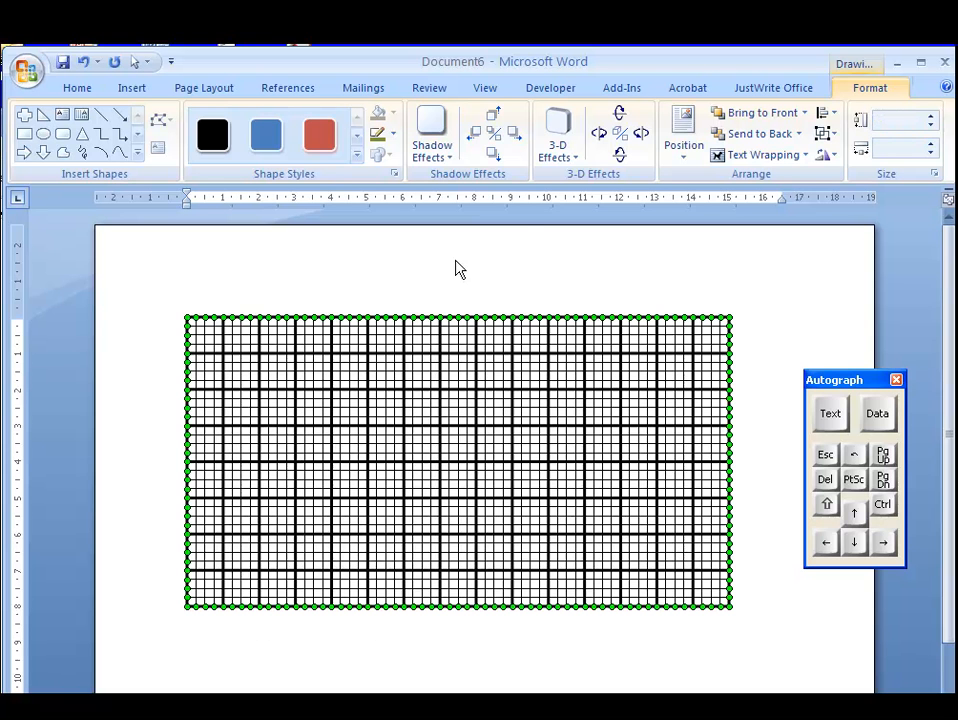
click(380, 132)
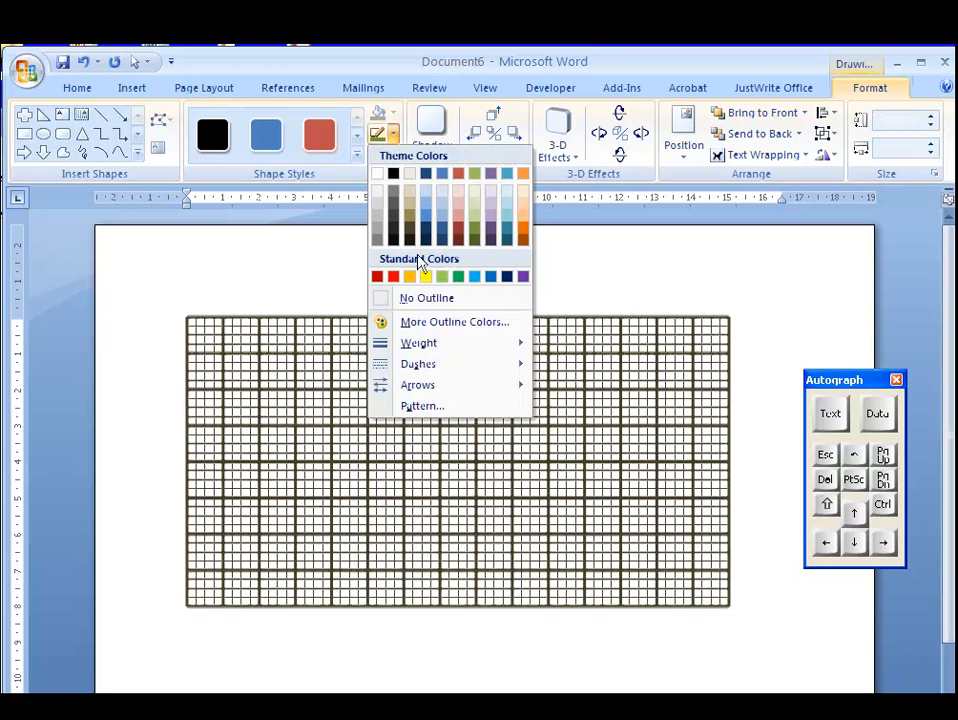
click(472, 206)
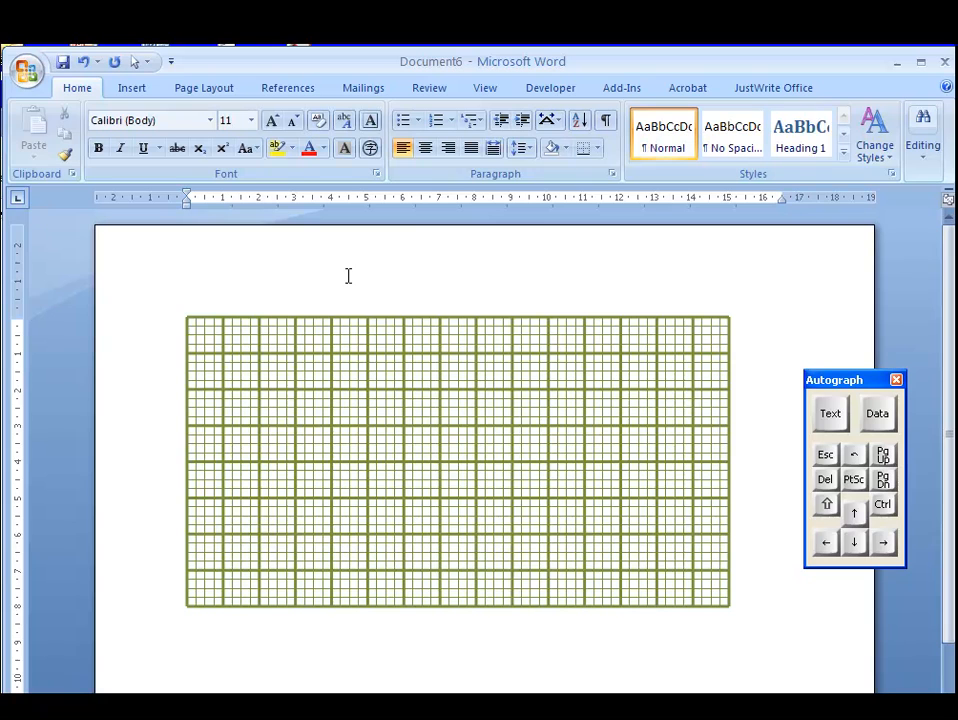
mouse_move(432, 244)
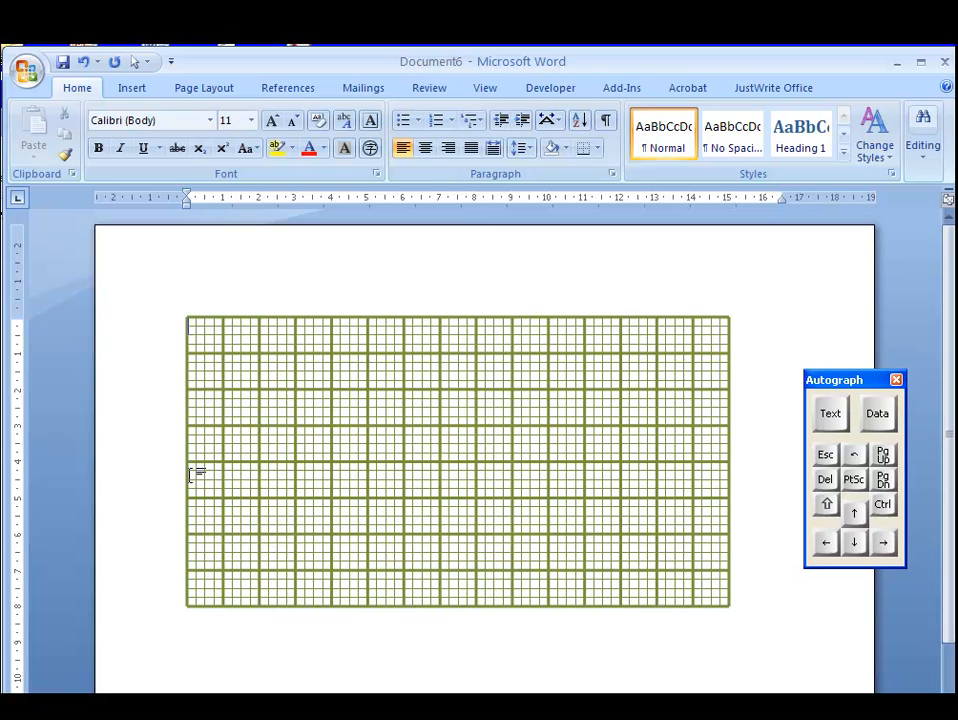
mouse_move(284, 448)
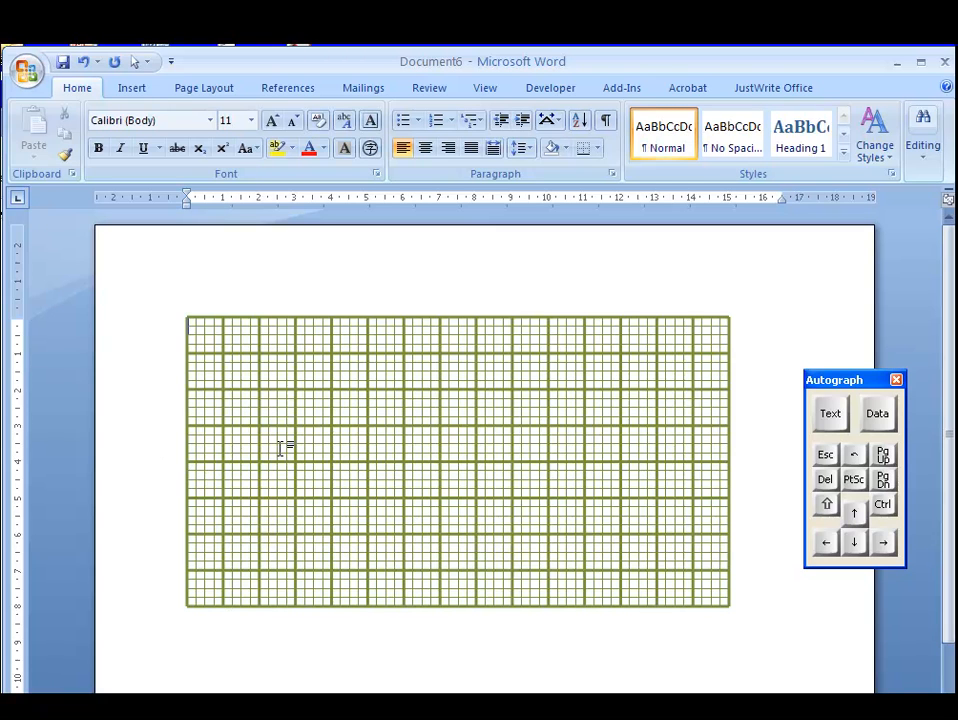